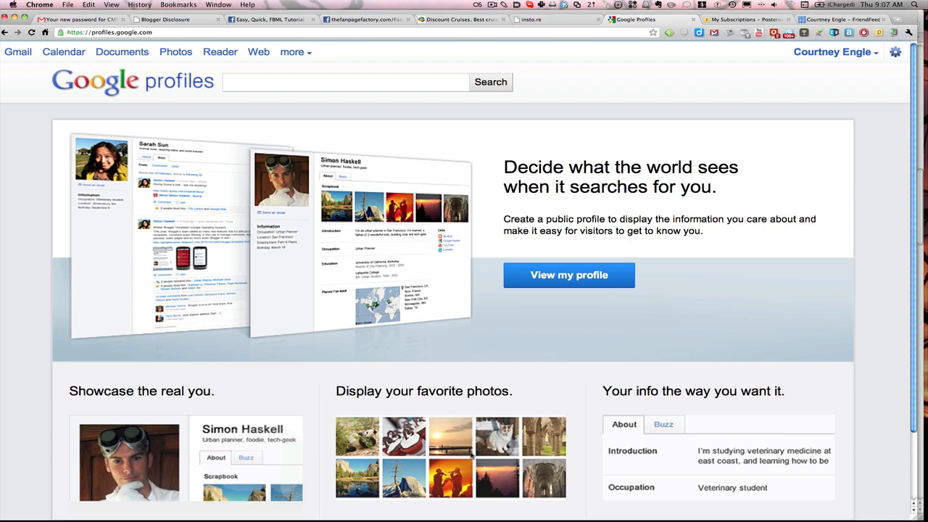
# Step: From the Profiles welcome page, go to 'View my profile'
pyautogui.scroll(-3)
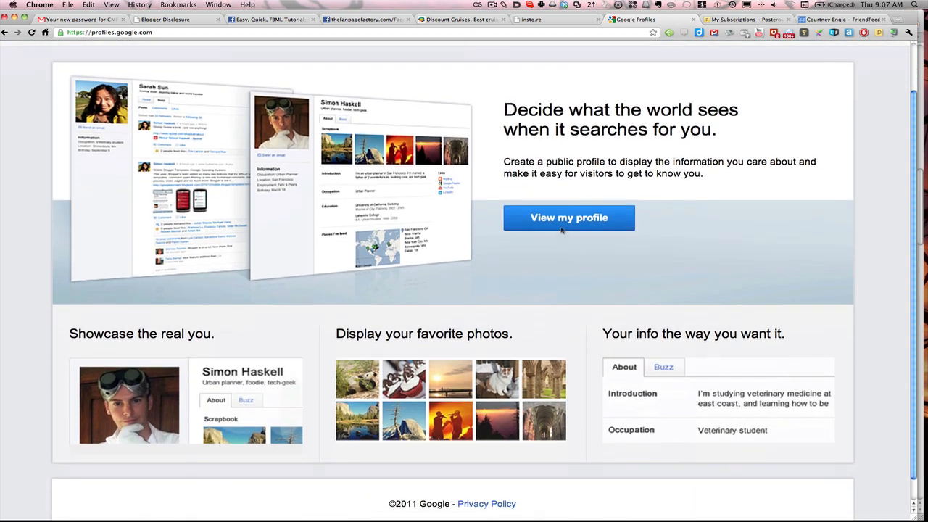
pyautogui.click(568, 218)
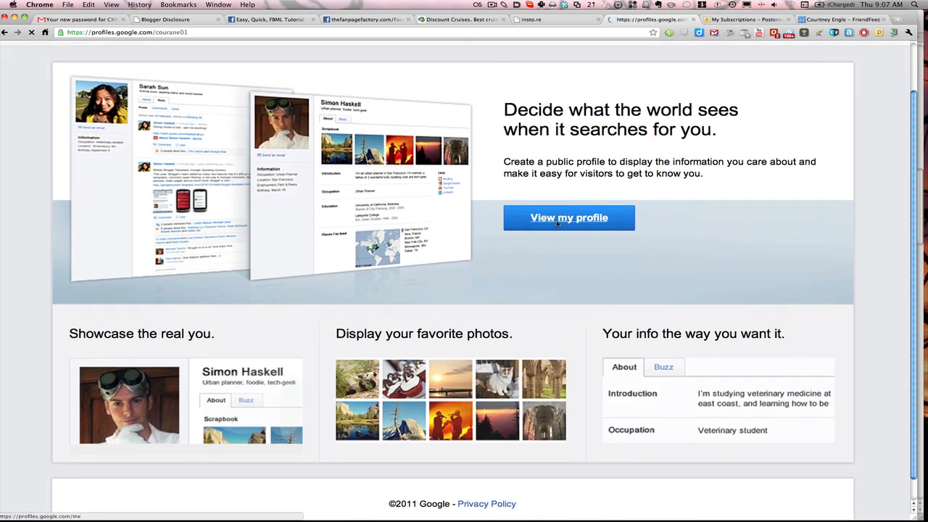
# Step: Load your own profile's About page and skim the scrapbook and introduction
pyautogui.click(568, 217)
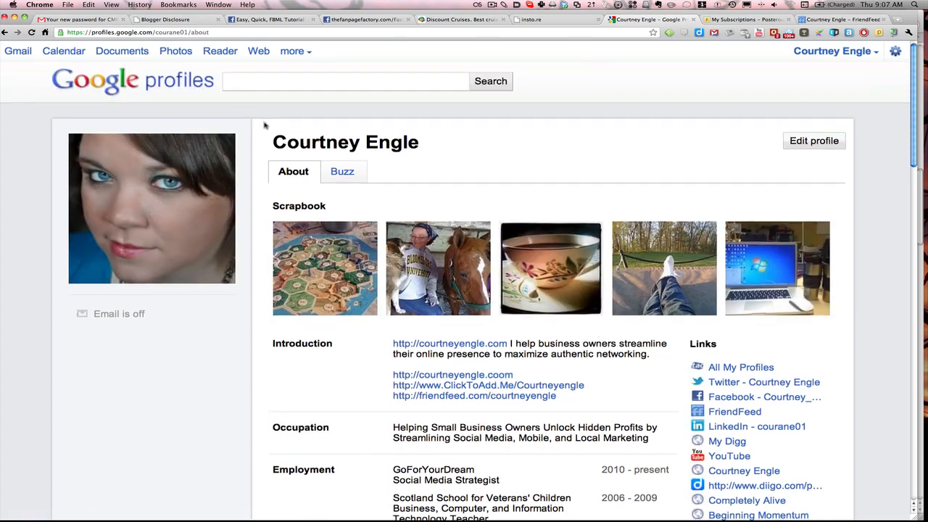
pyautogui.scroll(-3)
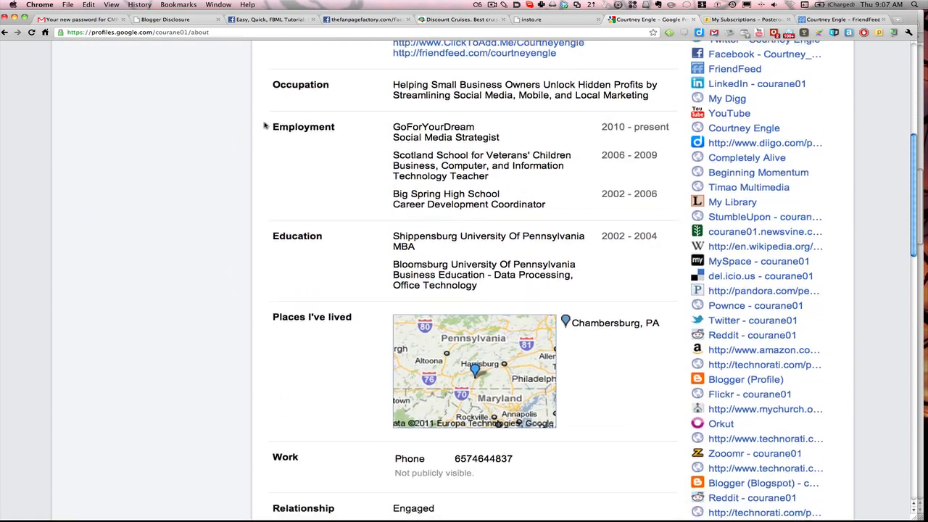
pyautogui.scroll(-3)
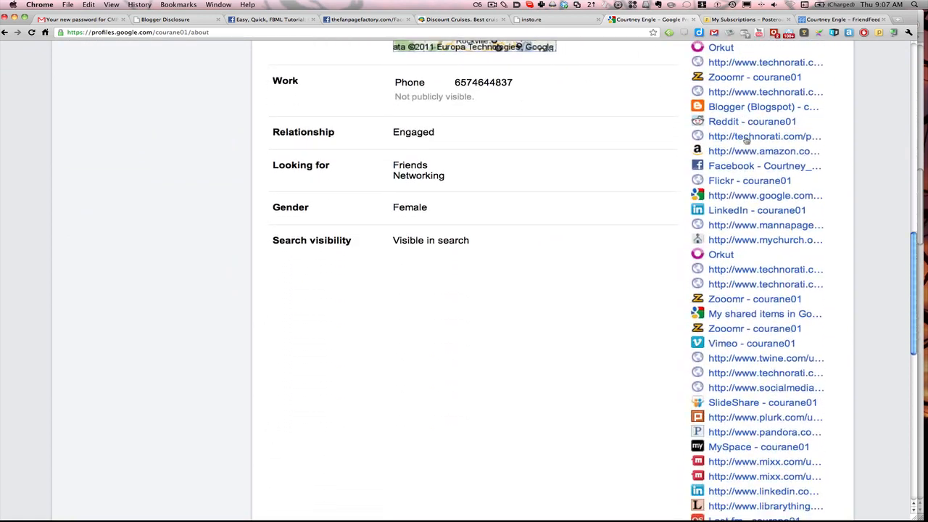
pyautogui.scroll(-3)
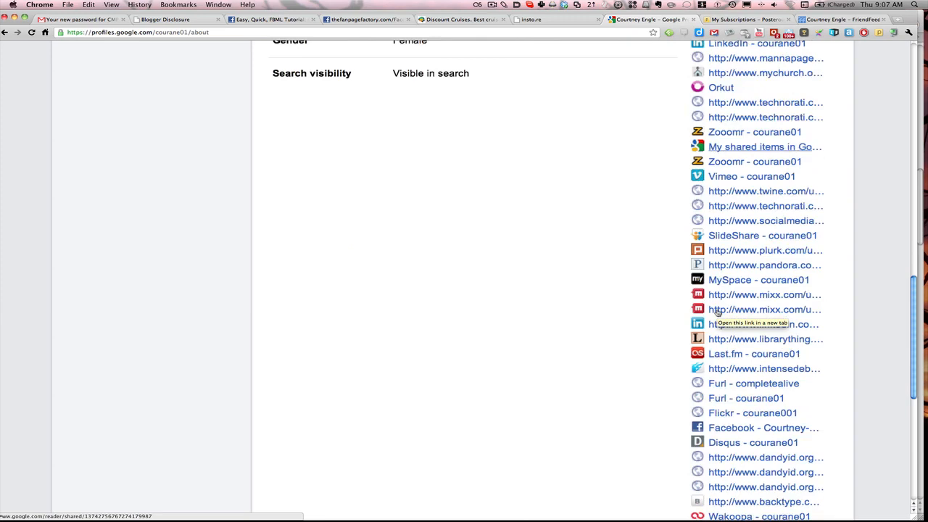
pyautogui.scroll(3)
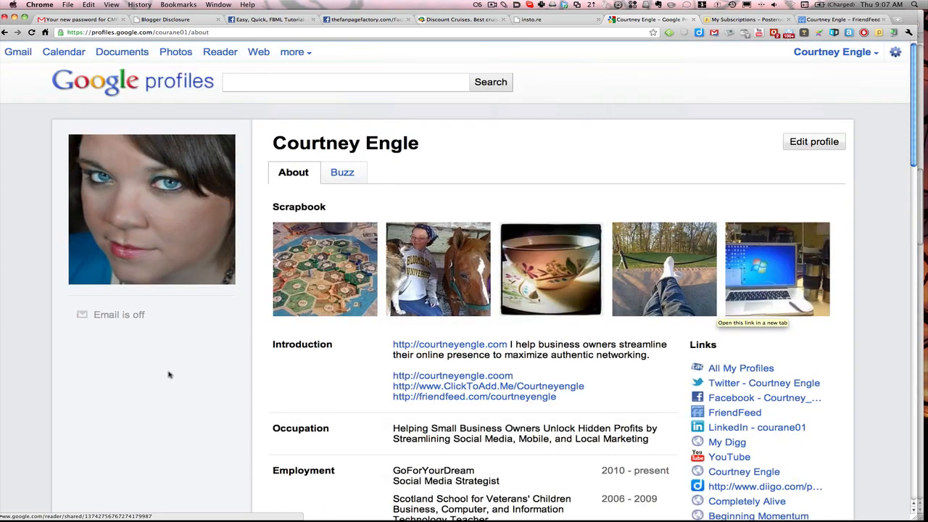
pyautogui.moveTo(353, 347)
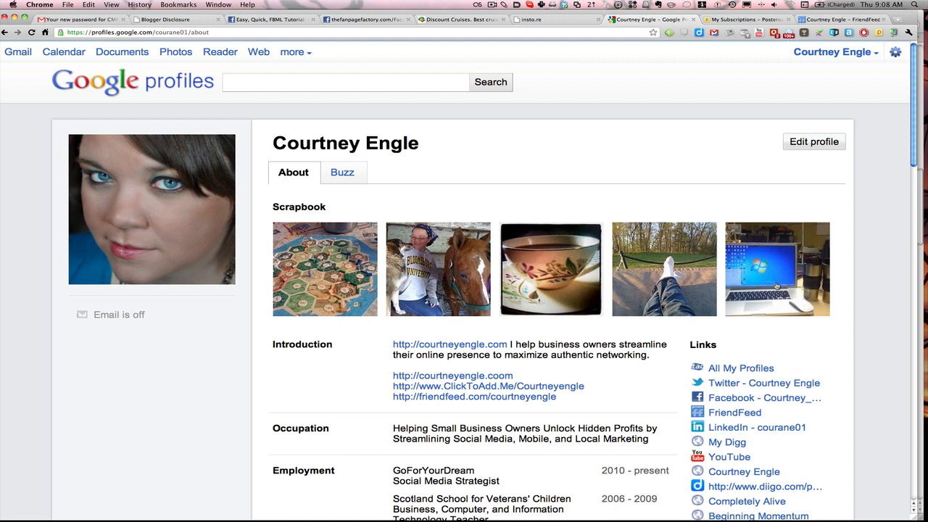
pyautogui.moveTo(455, 385)
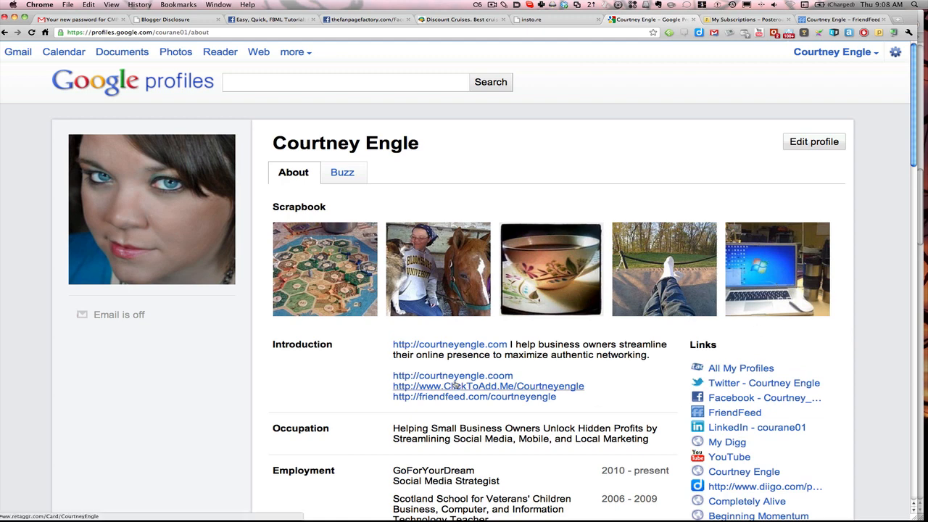
pyautogui.moveTo(452, 397)
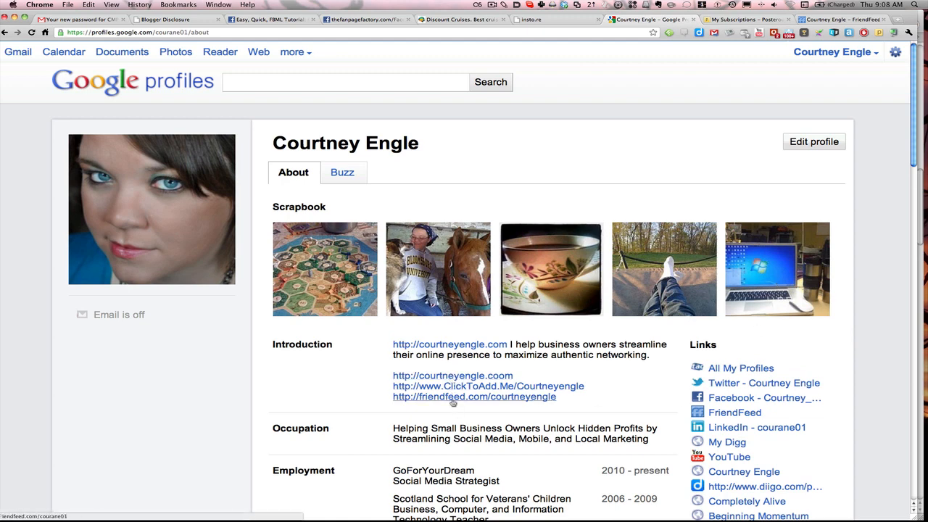
# Step: Read down through the details and links list, then return to the top
pyautogui.scroll(-3)
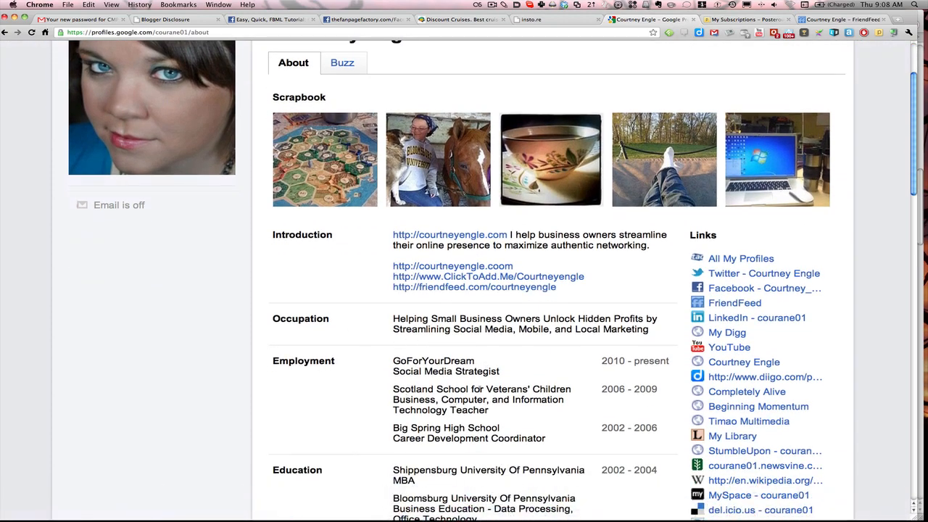
pyautogui.scroll(-3)
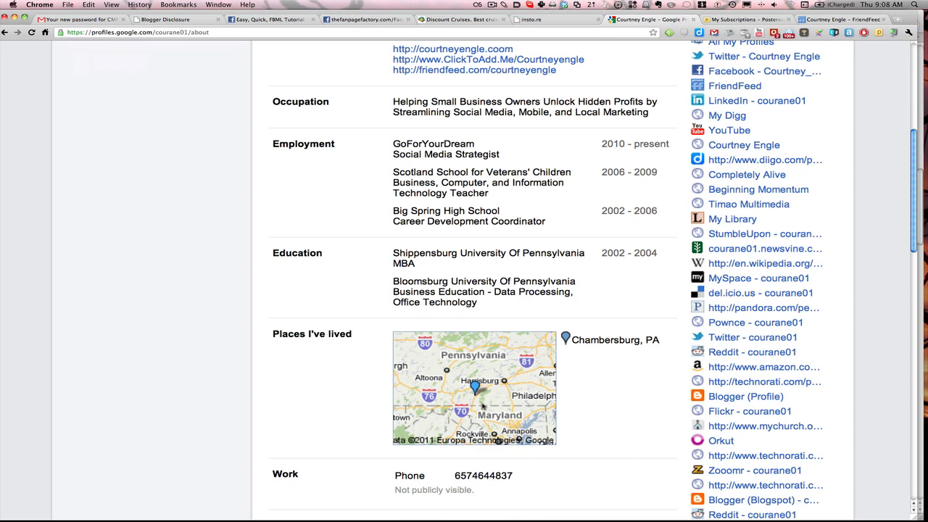
pyautogui.moveTo(640, 447)
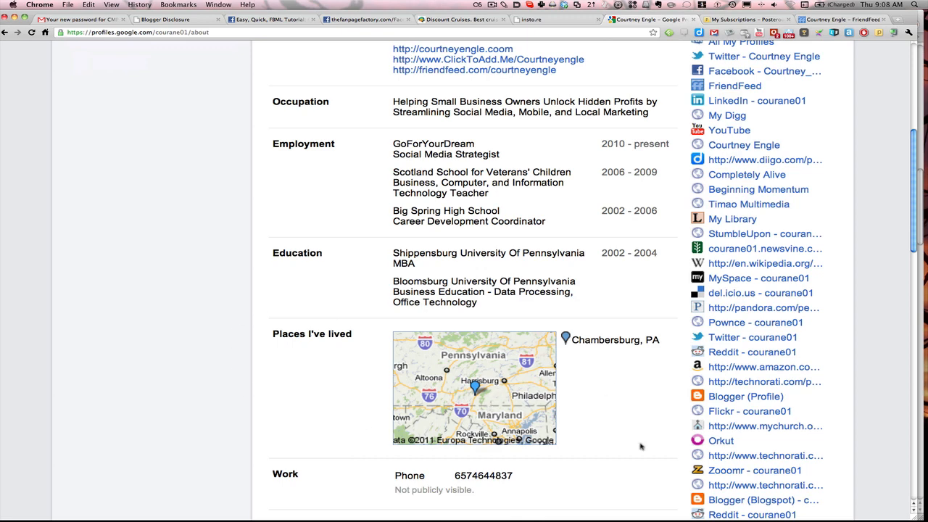
pyautogui.scroll(-3)
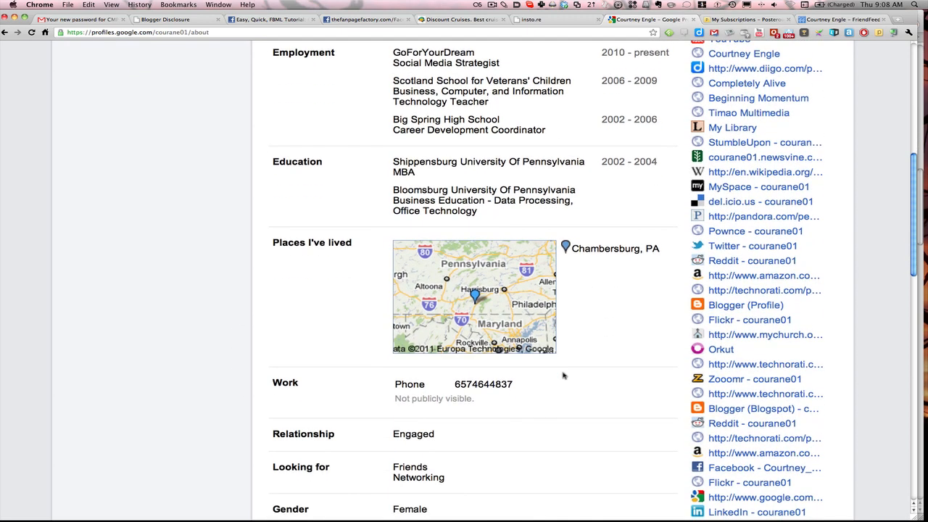
pyautogui.scroll(-3)
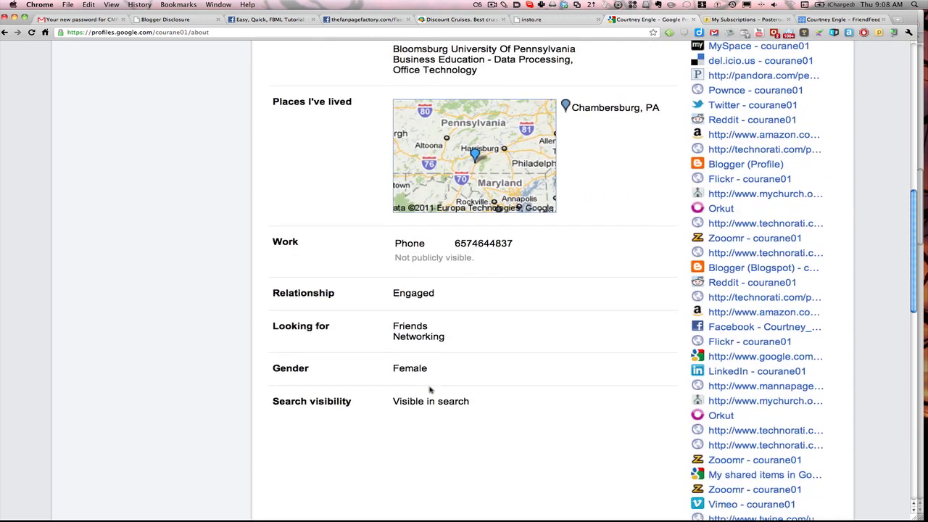
pyautogui.scroll(3)
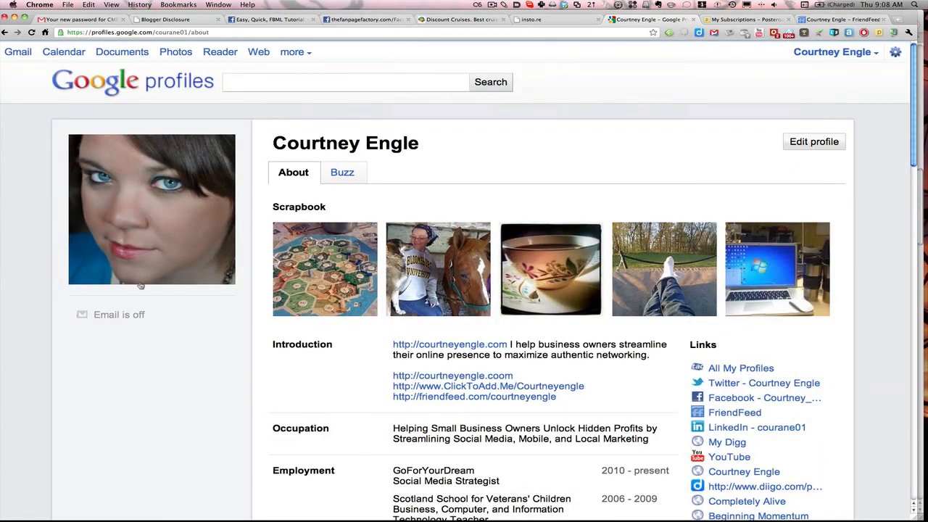
# Step: Switch to your Buzz posts and filter to the ones you've commented on
pyautogui.click(342, 173)
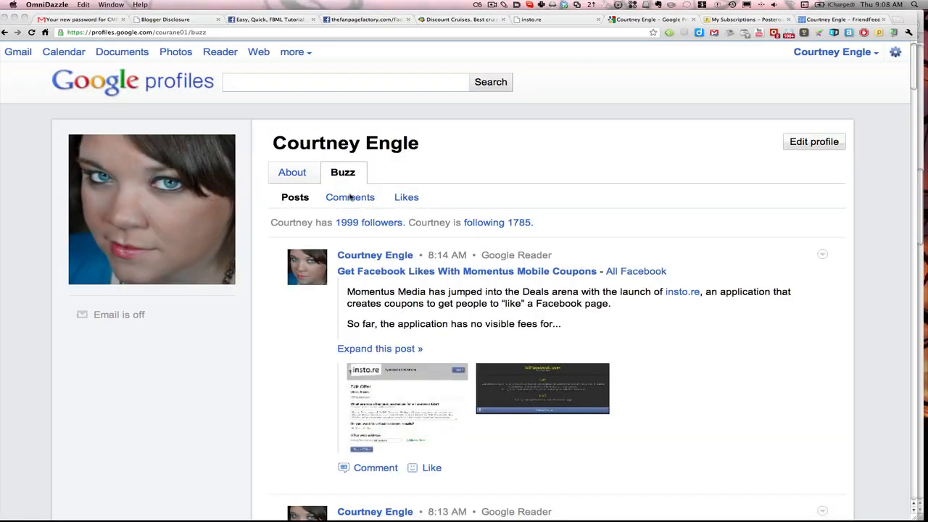
pyautogui.click(349, 197)
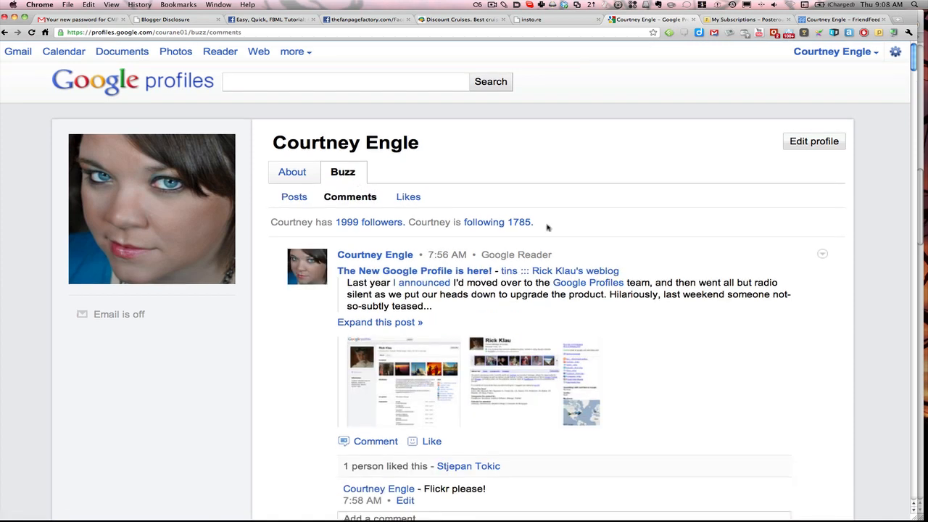
# Step: Browse down through the list of commented Buzz posts
pyautogui.scroll(-3)
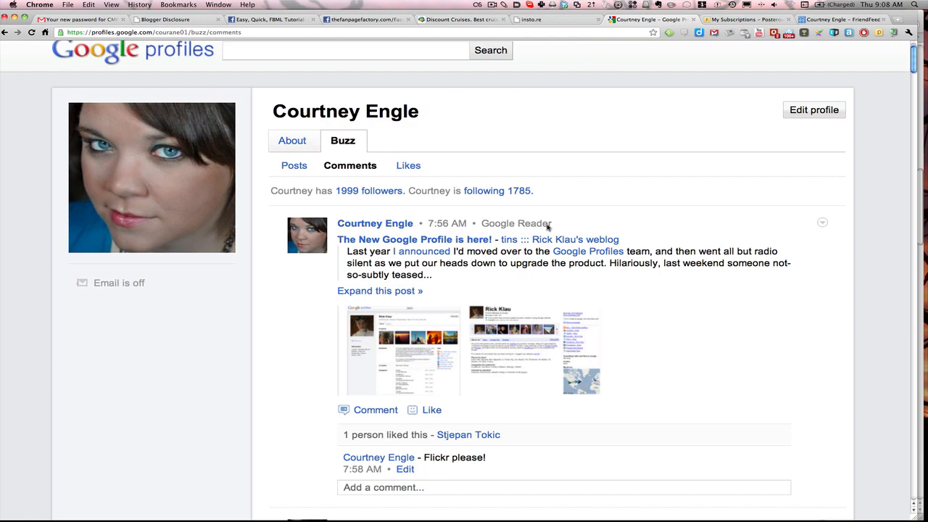
pyautogui.scroll(-3)
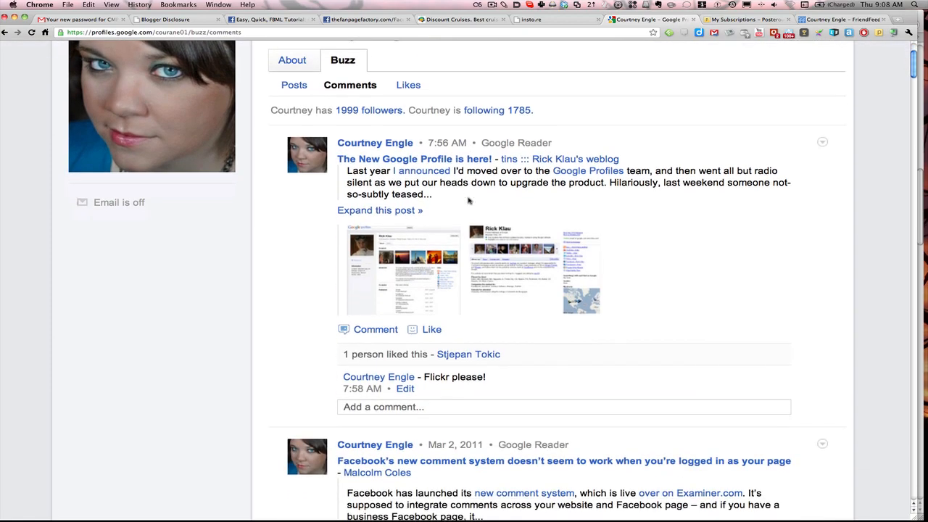
pyautogui.scroll(-3)
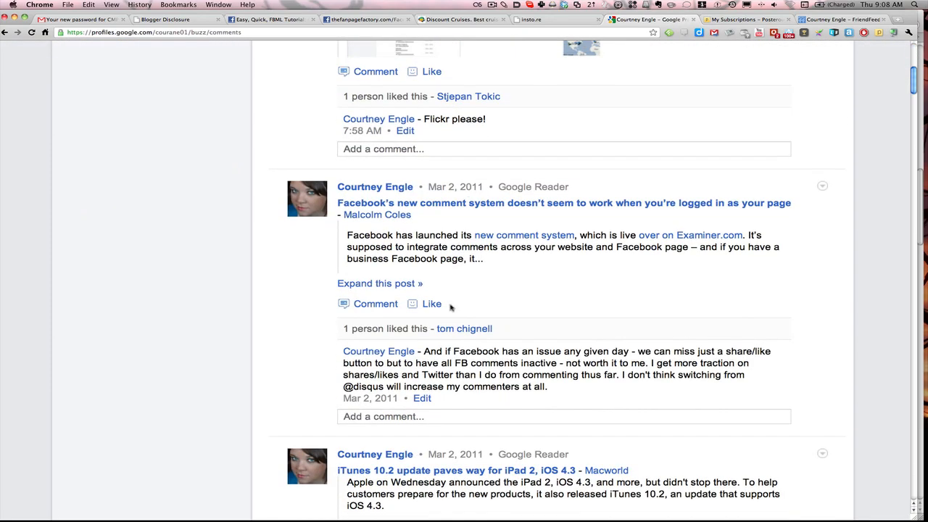
pyautogui.scroll(-3)
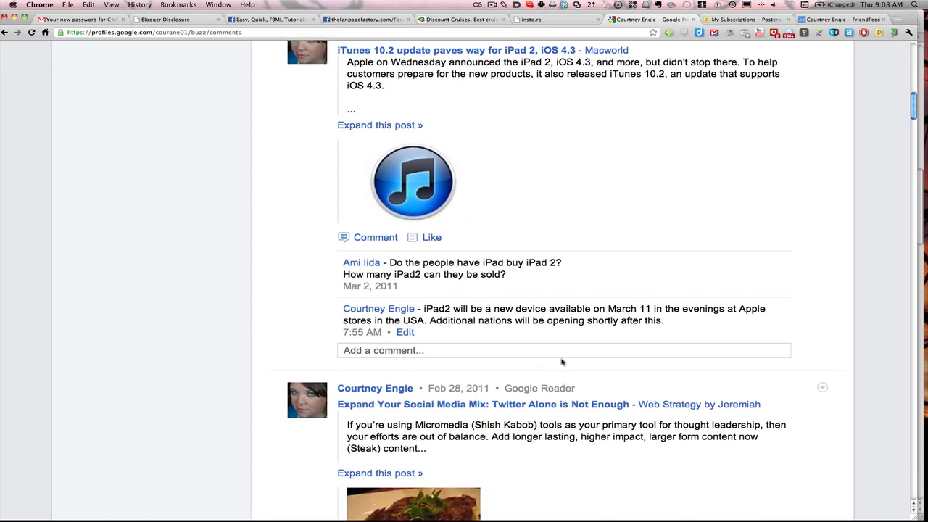
pyautogui.scroll(-3)
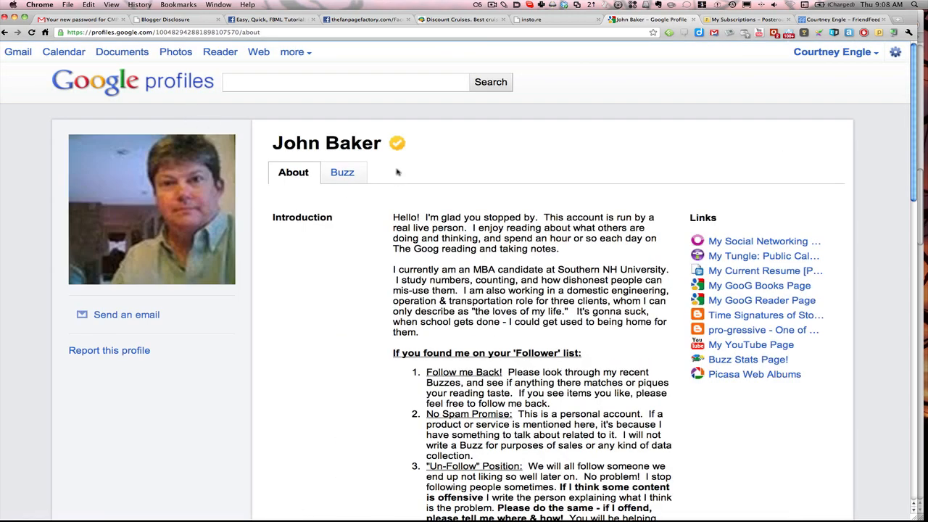
pyautogui.moveTo(597, 249)
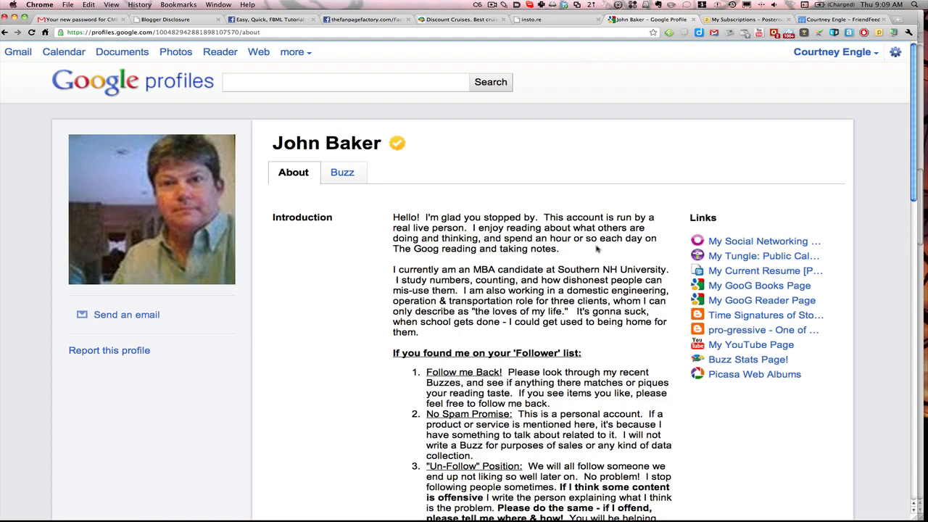
# Step: Read through the other member's About page and show his Buzz posts
pyautogui.scroll(-3)
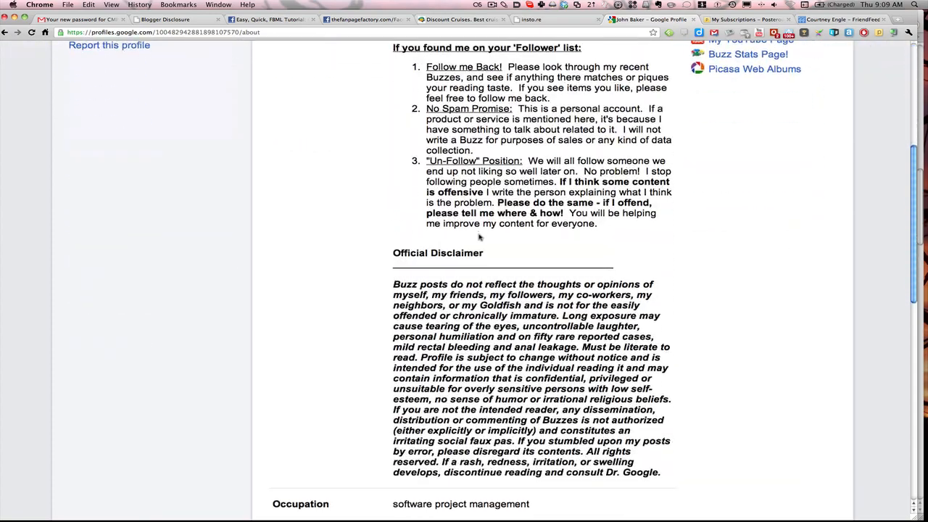
pyautogui.scroll(-3)
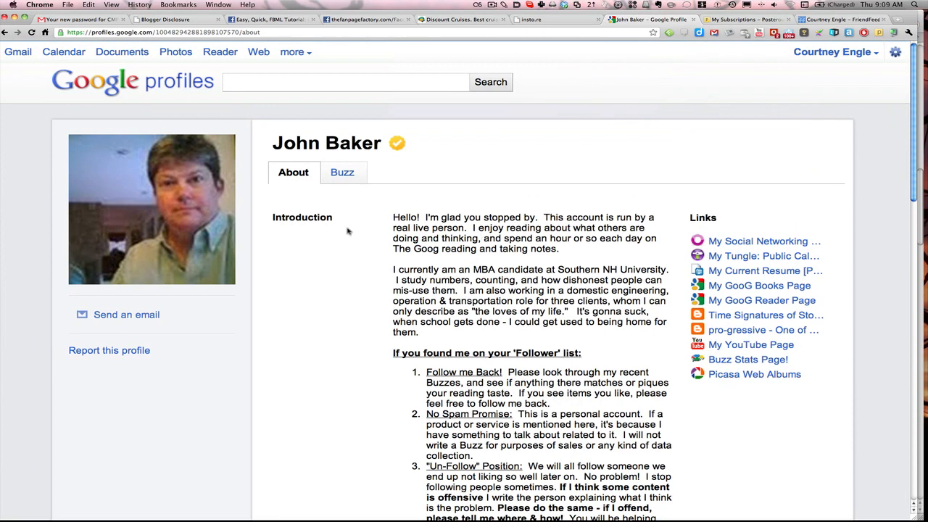
pyautogui.click(342, 171)
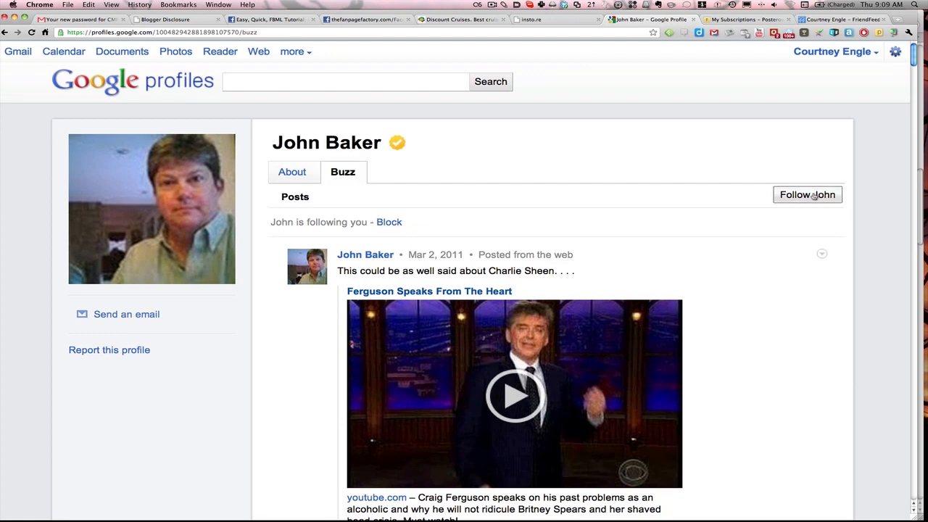
# Step: Start following this member from his Buzz page
pyautogui.click(806, 194)
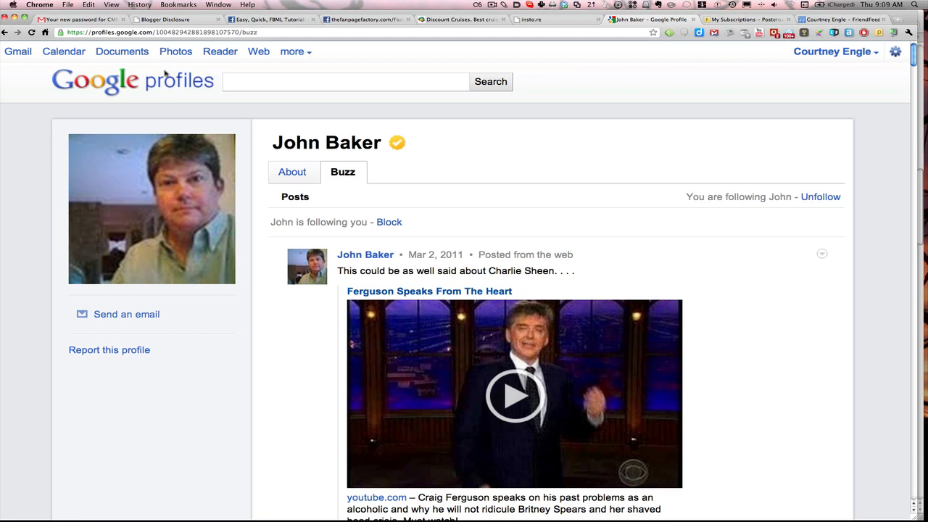
pyautogui.moveTo(171, 93)
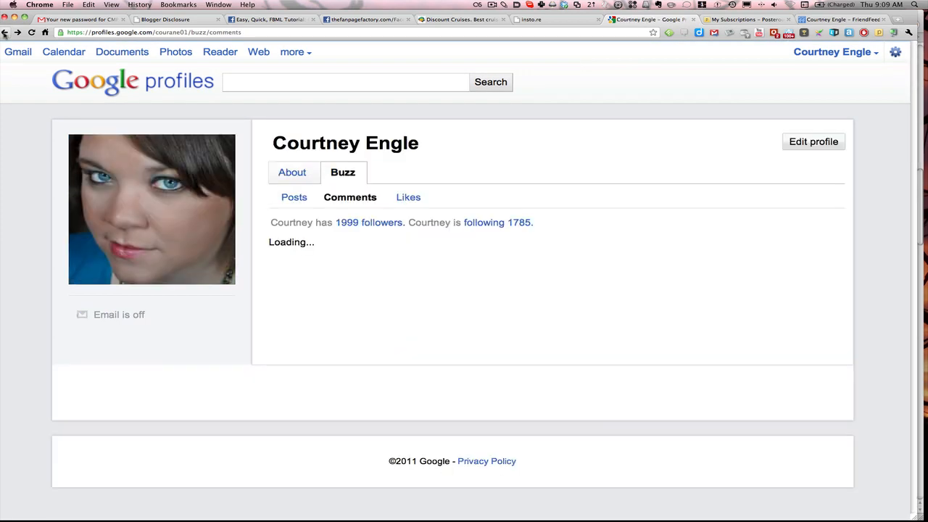
# Step: Edit your profile, review the Scrapbook box and confirm OK to keep its five photos
pyautogui.click(813, 142)
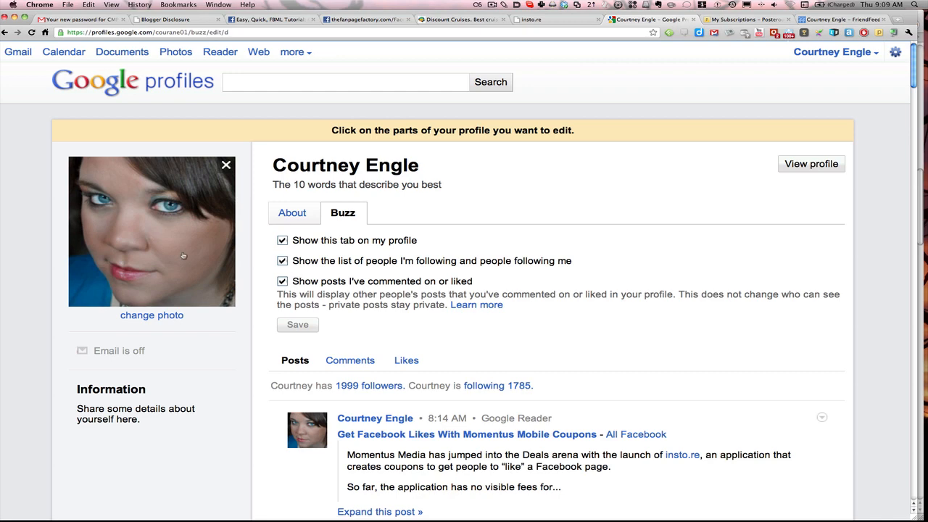
pyautogui.moveTo(389, 211)
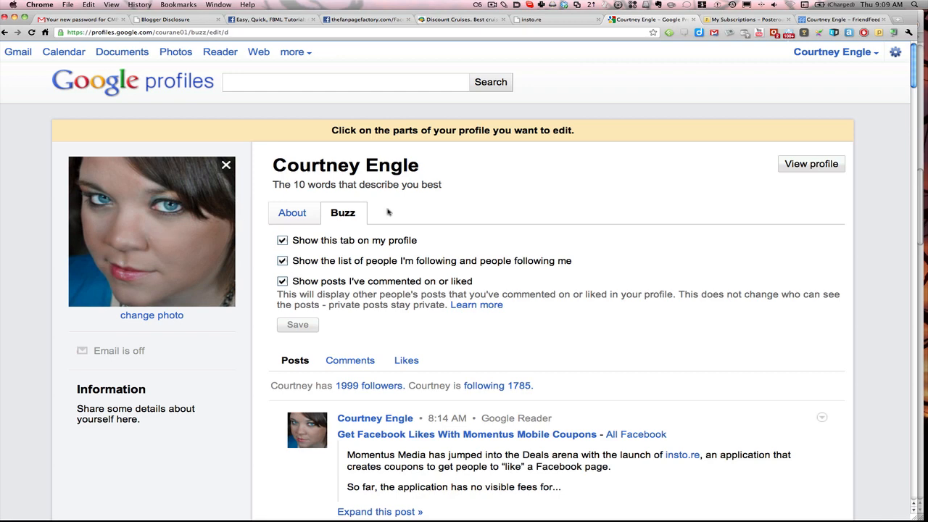
pyautogui.click(292, 211)
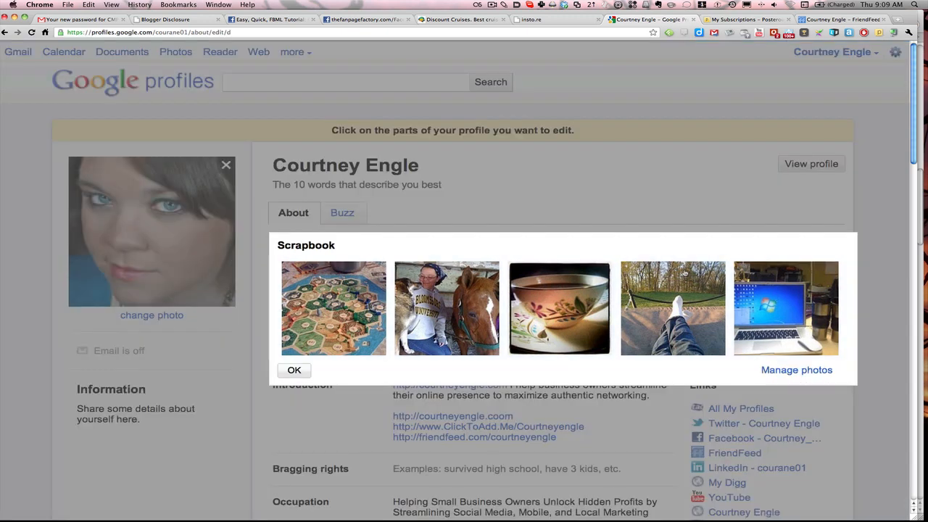
pyautogui.moveTo(446, 307)
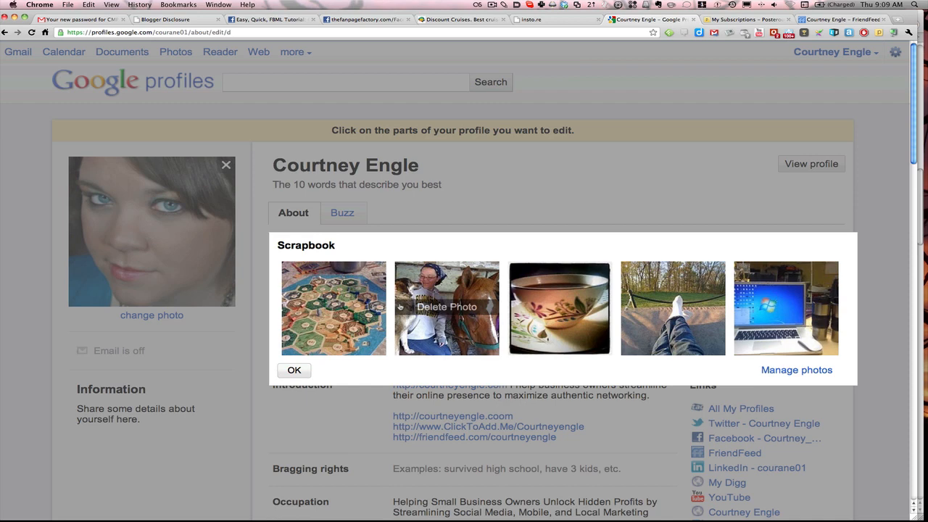
pyautogui.moveTo(629, 218)
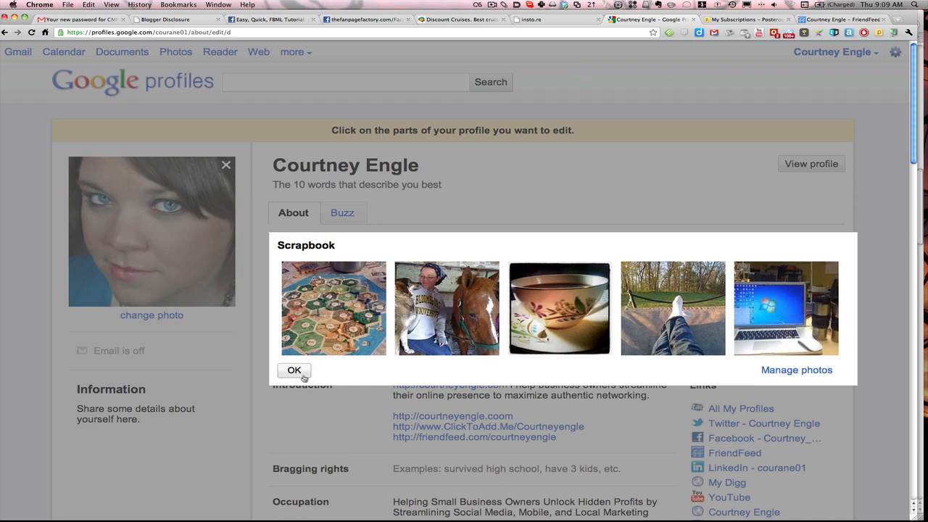
pyautogui.click(292, 370)
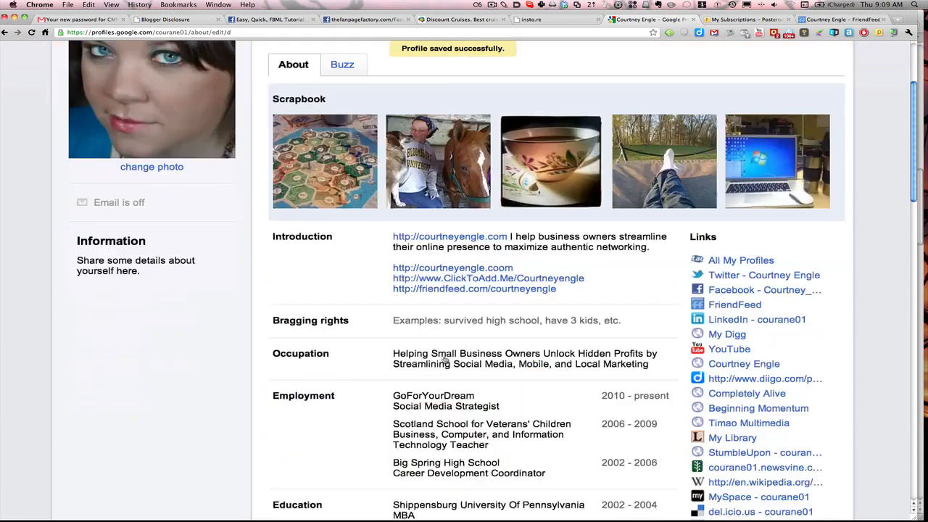
pyautogui.scroll(-3)
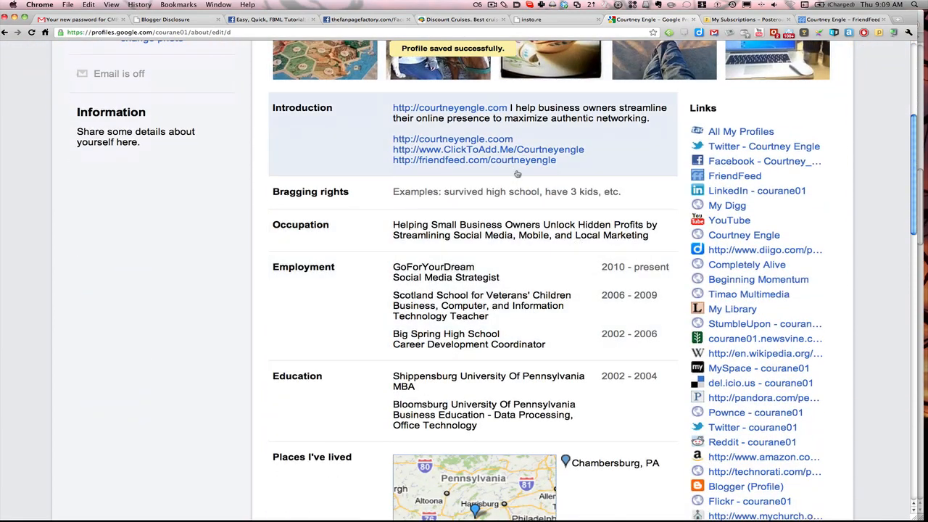
pyautogui.moveTo(537, 174)
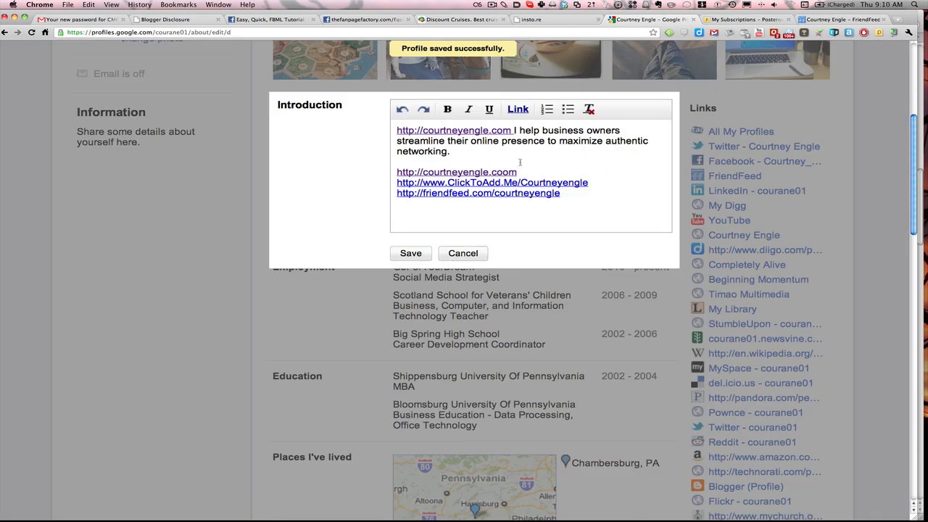
pyautogui.click(410, 252)
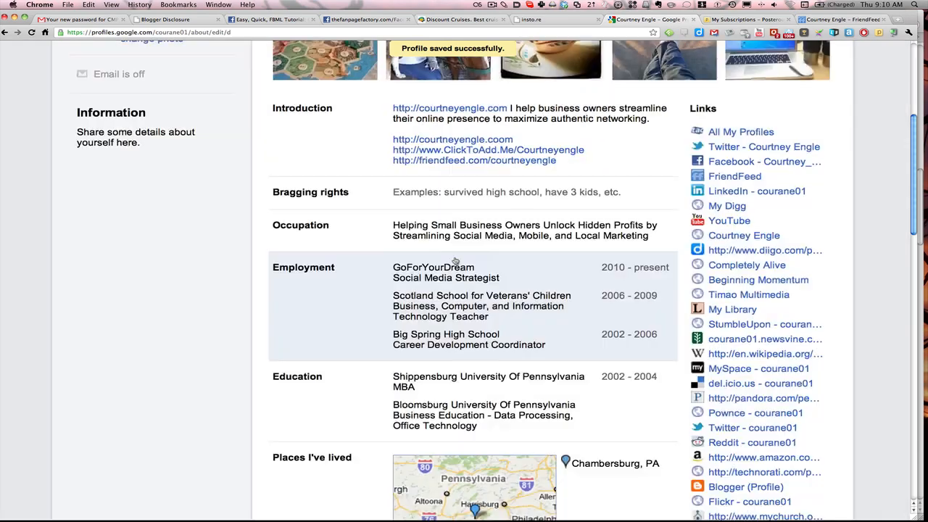
pyautogui.scroll(-3)
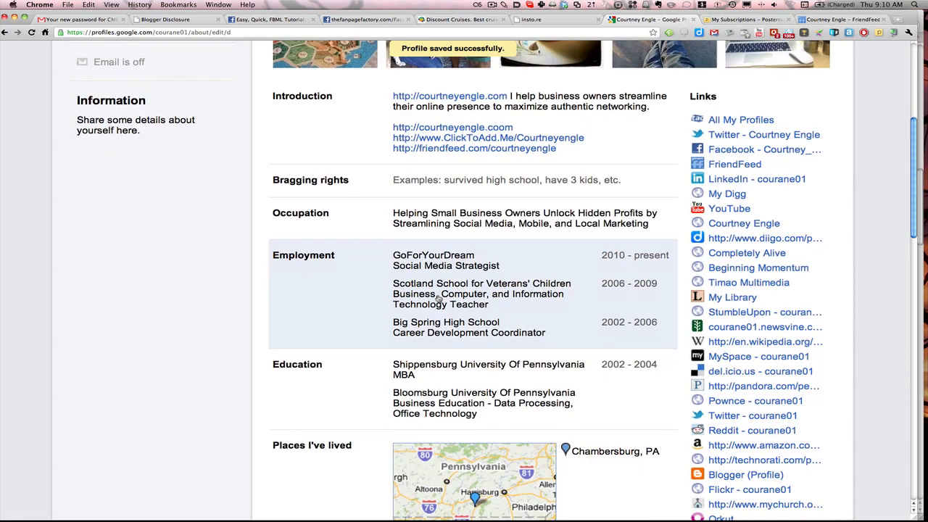
pyautogui.scroll(-3)
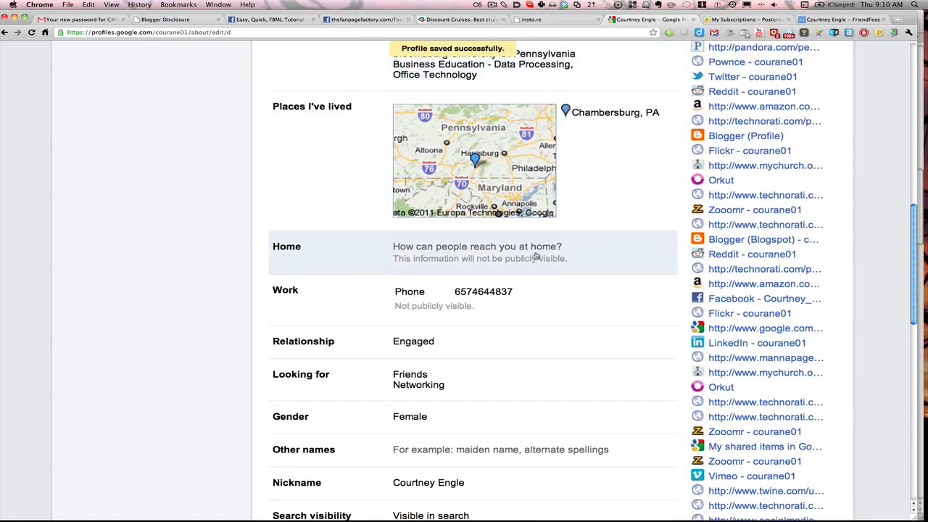
pyautogui.moveTo(612, 171)
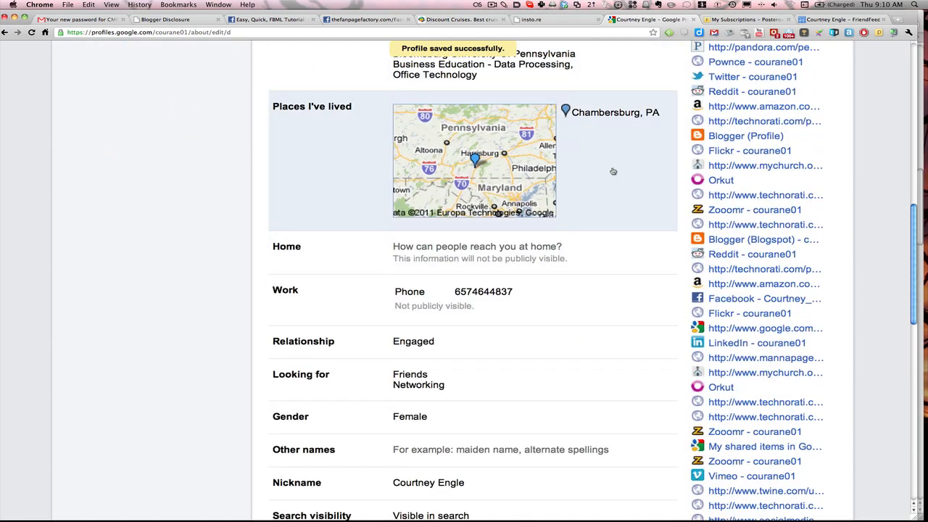
pyautogui.scroll(3)
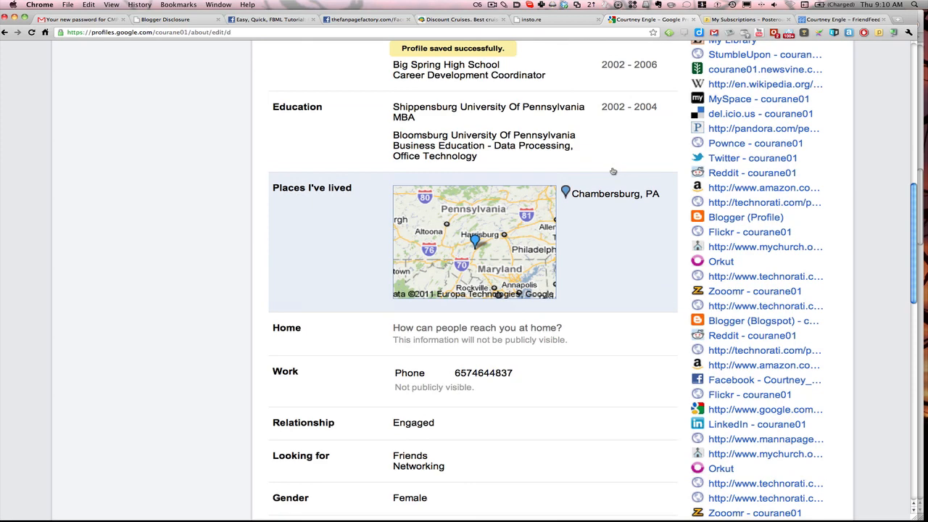
pyautogui.scroll(-3)
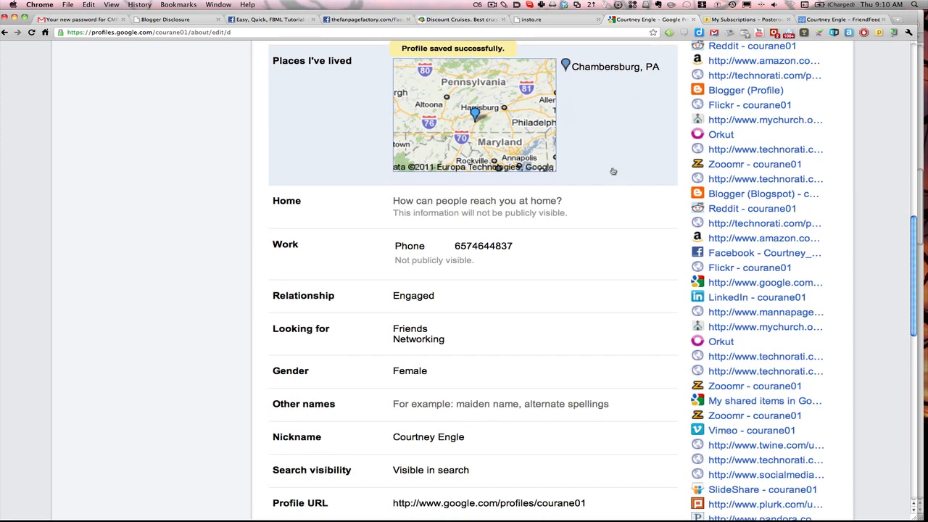
pyautogui.scroll(-3)
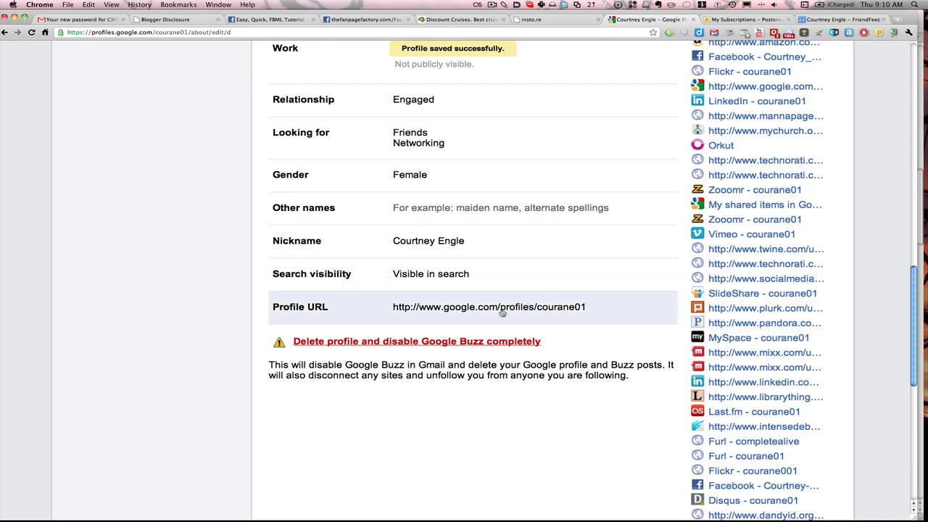
pyautogui.scroll(-3)
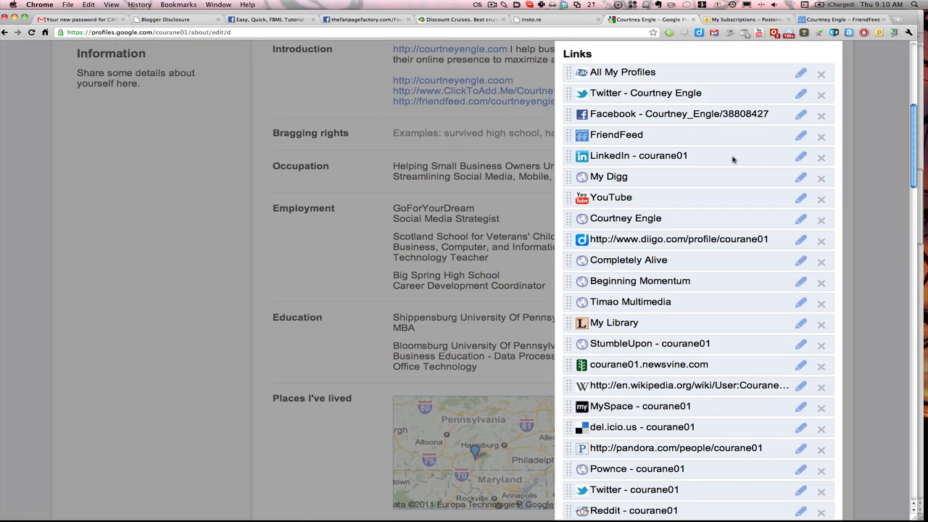
pyautogui.moveTo(737, 182)
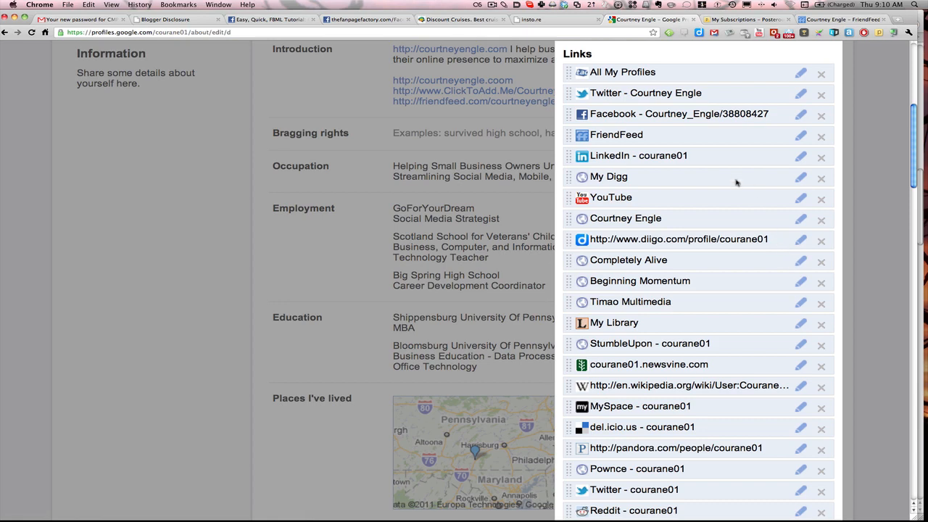
pyautogui.moveTo(649, 196)
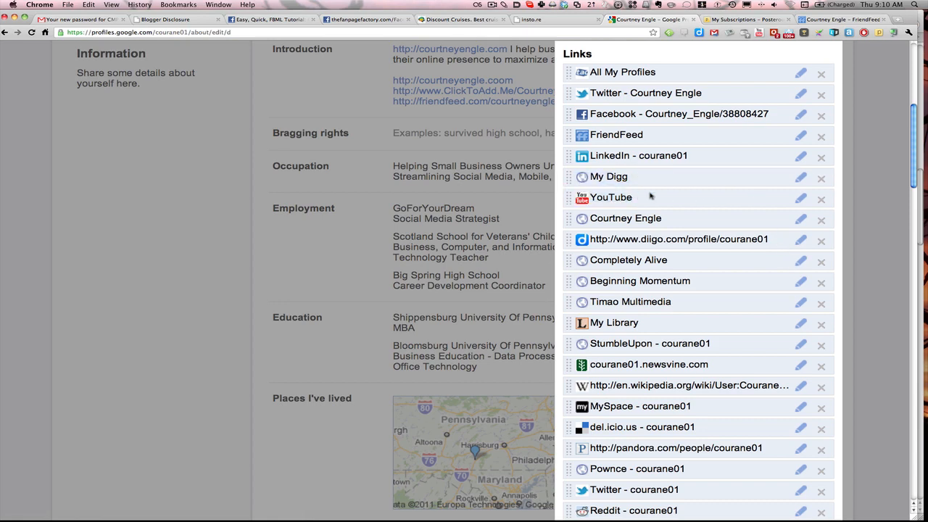
# Step: Check the YouTube link's details, look over suggested public pages, and save the links list
pyautogui.click(800, 197)
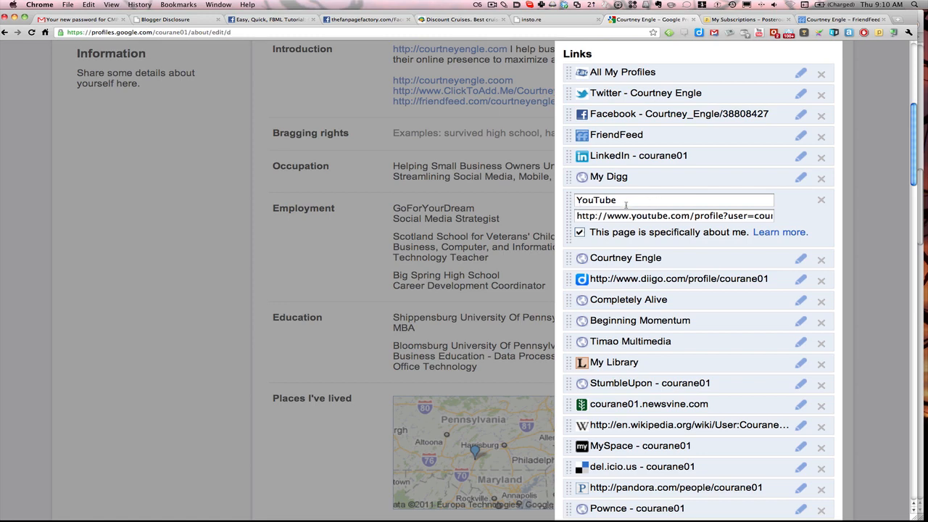
pyautogui.moveTo(820, 220)
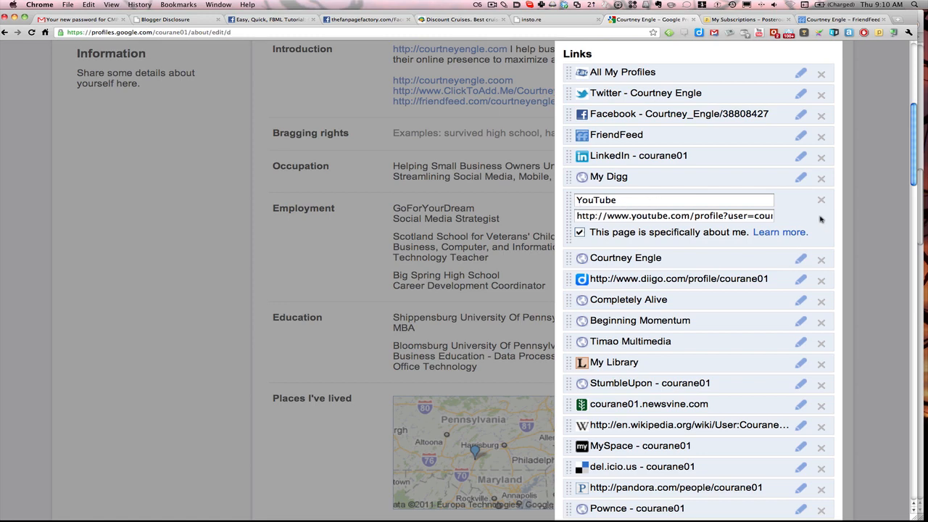
pyautogui.moveTo(645, 186)
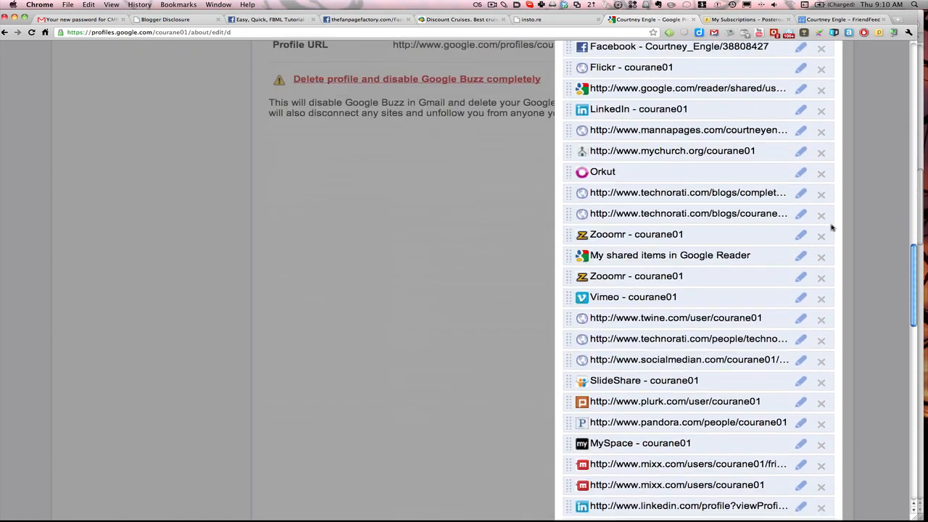
pyautogui.scroll(-3)
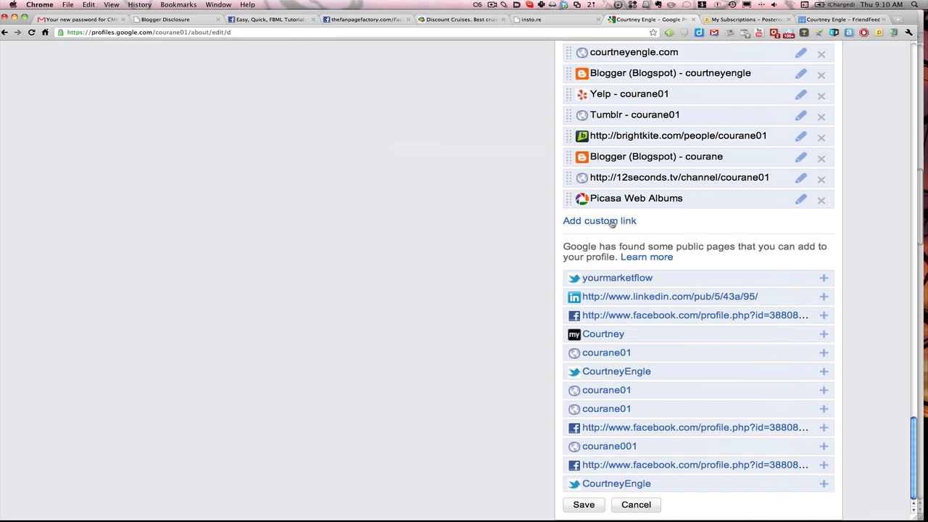
pyautogui.moveTo(686, 242)
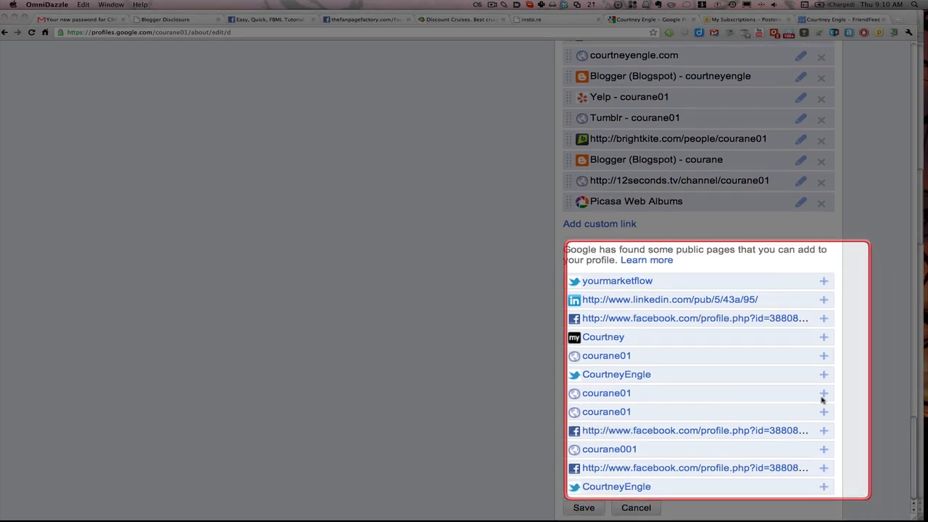
pyautogui.moveTo(834, 343)
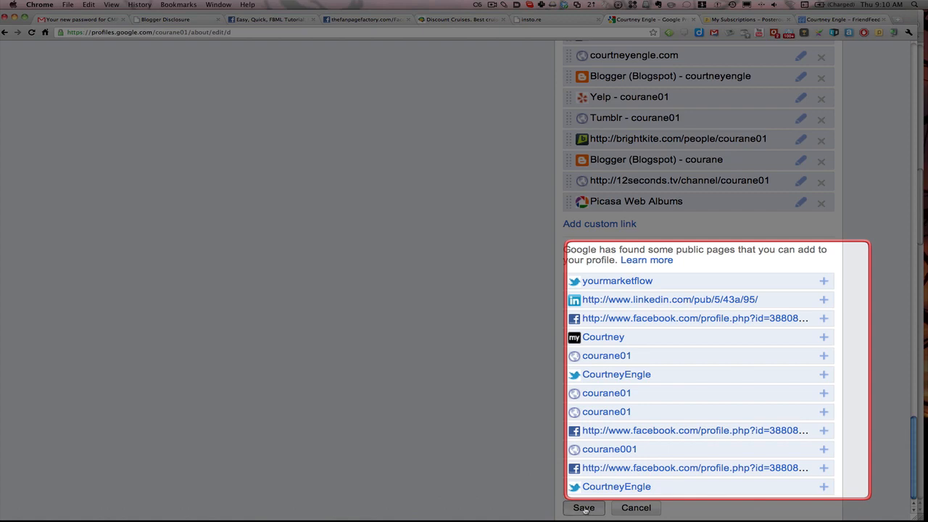
pyautogui.click(582, 508)
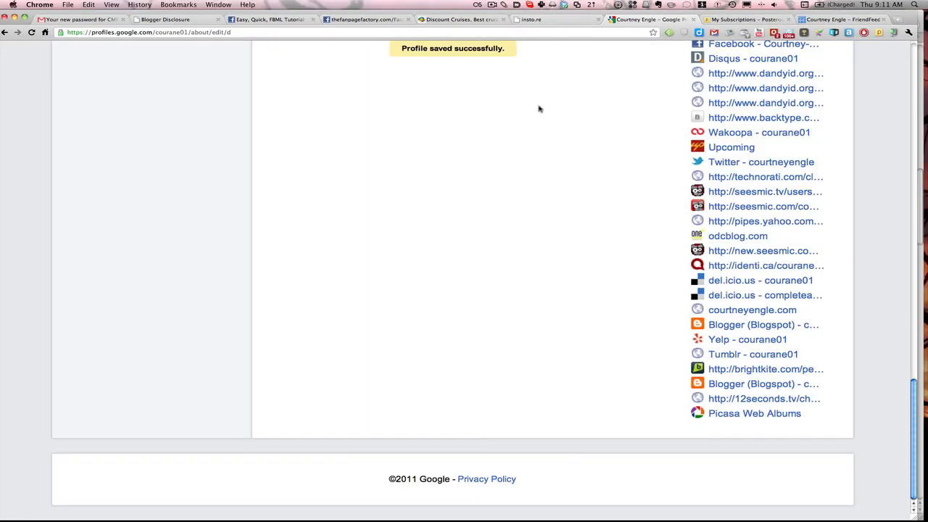
pyautogui.scroll(3)
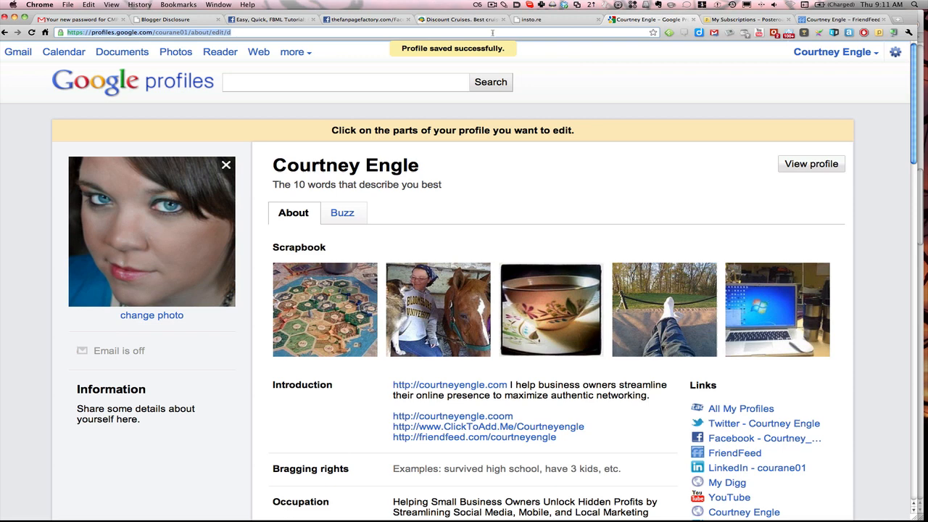
pyautogui.write('best time to up')
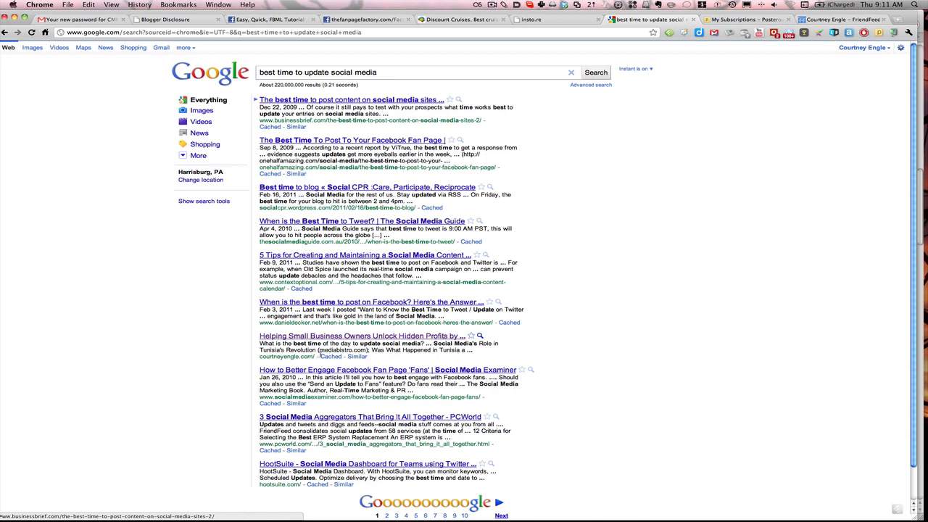
pyautogui.moveTo(395, 290)
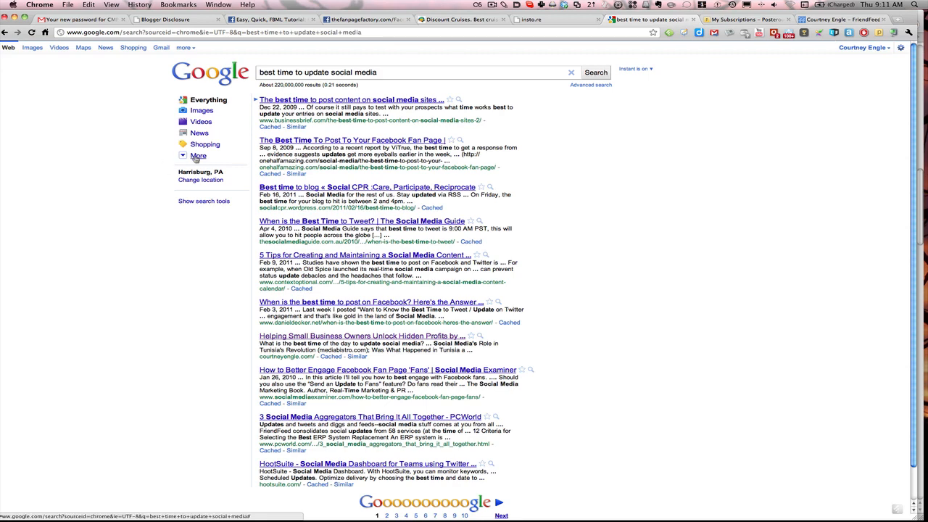
# Step: Show Realtime social results for 'best time to update social media' via More in the sidebar
pyautogui.click(197, 155)
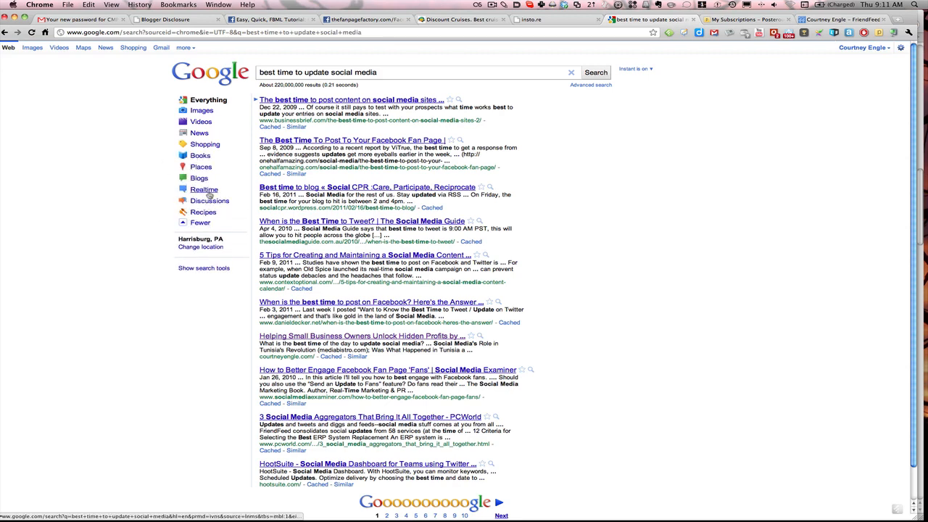
pyautogui.click(203, 188)
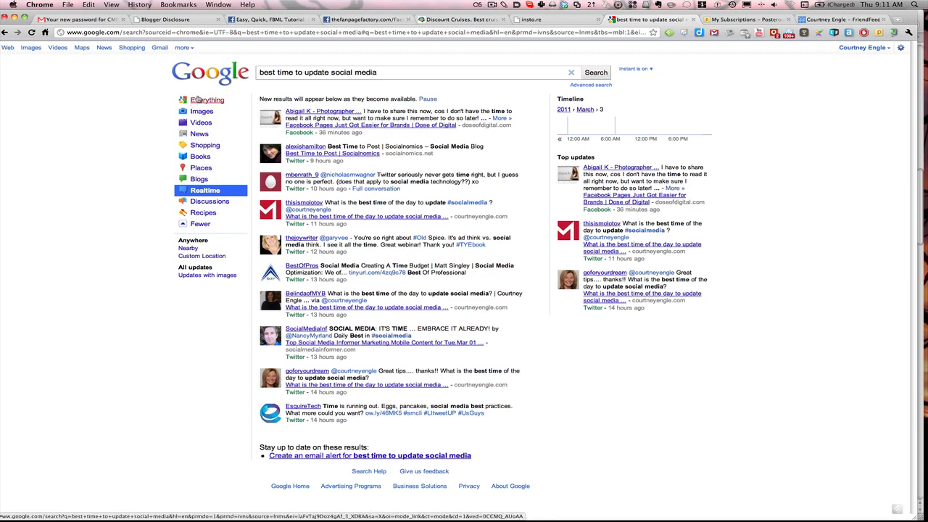
pyautogui.click(209, 63)
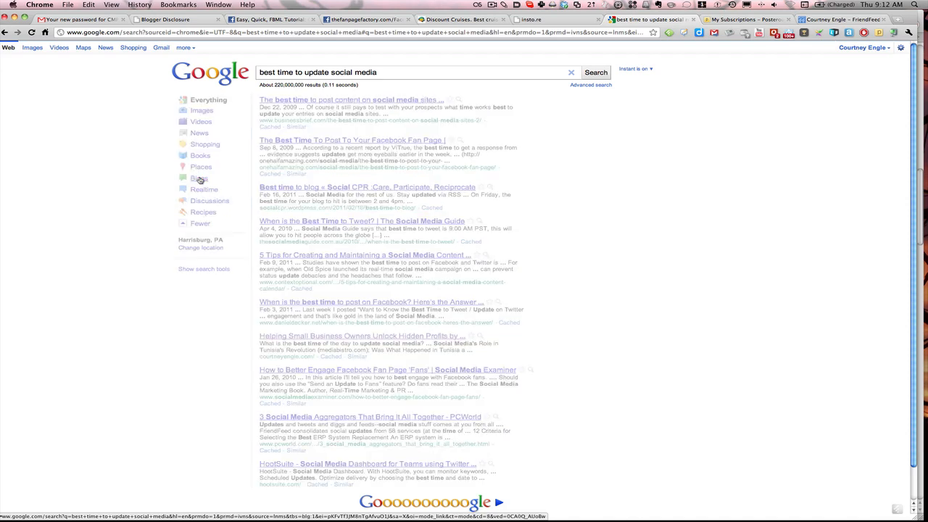
pyautogui.click(200, 180)
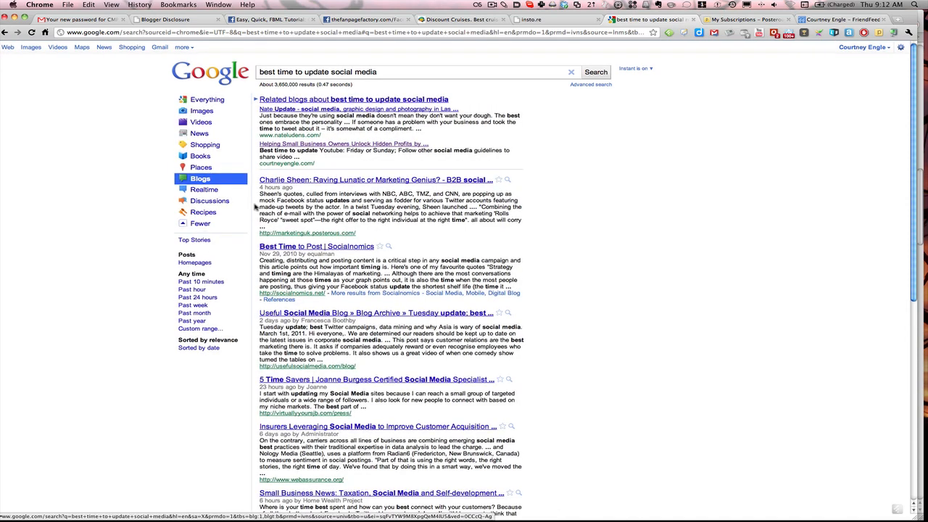
pyautogui.click(203, 189)
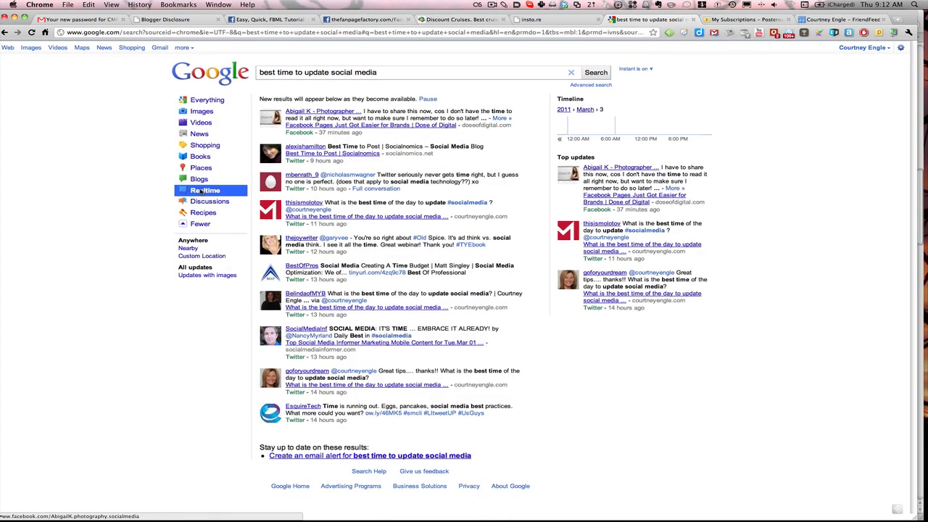